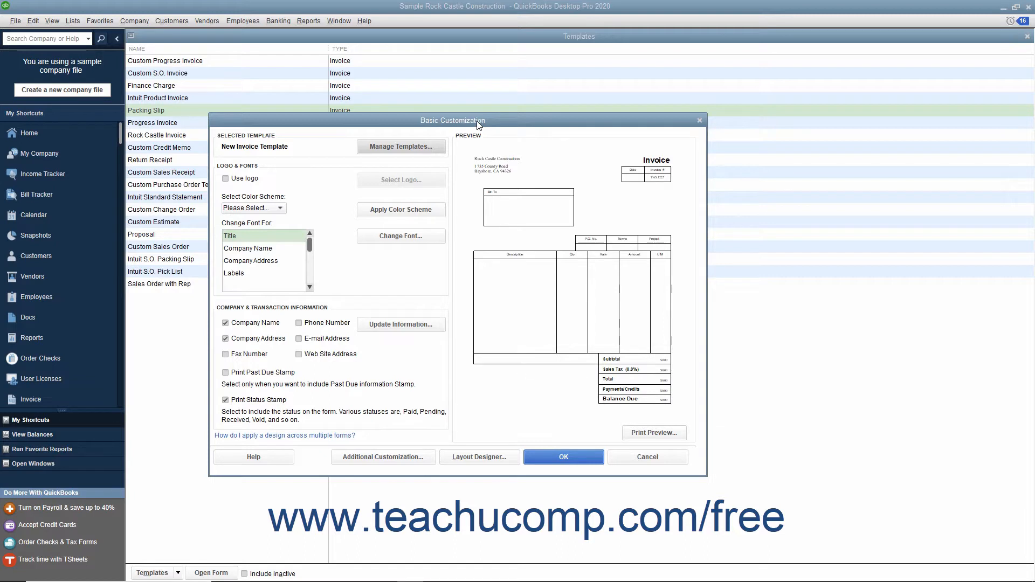
pyautogui.moveTo(505, 227)
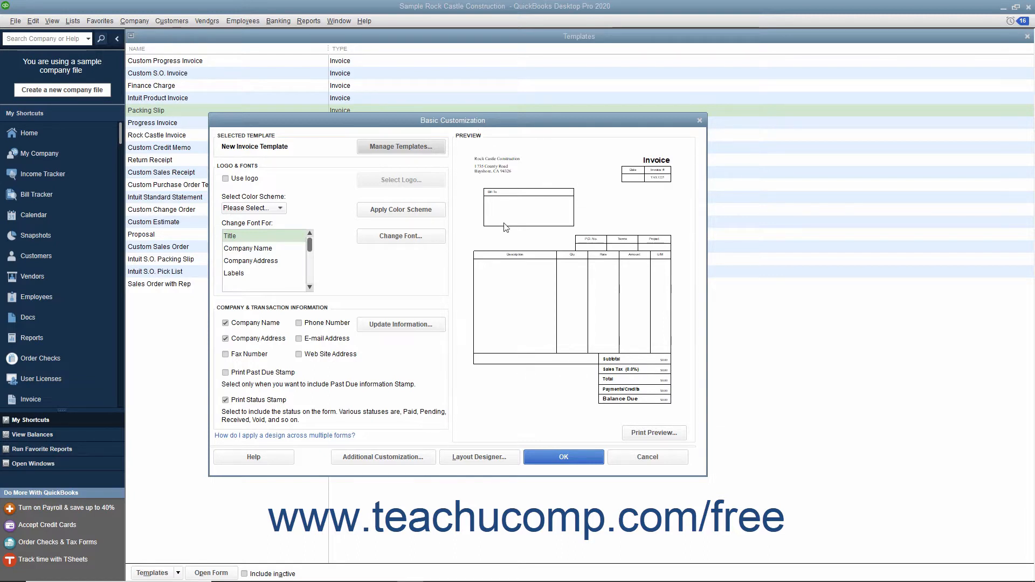
pyautogui.moveTo(516, 358)
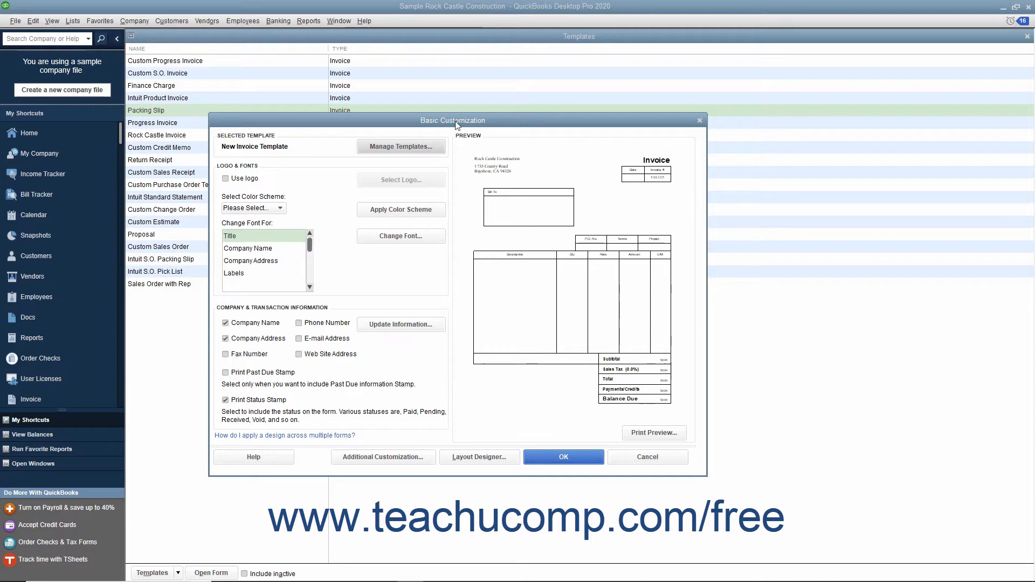
pyautogui.moveTo(350, 152)
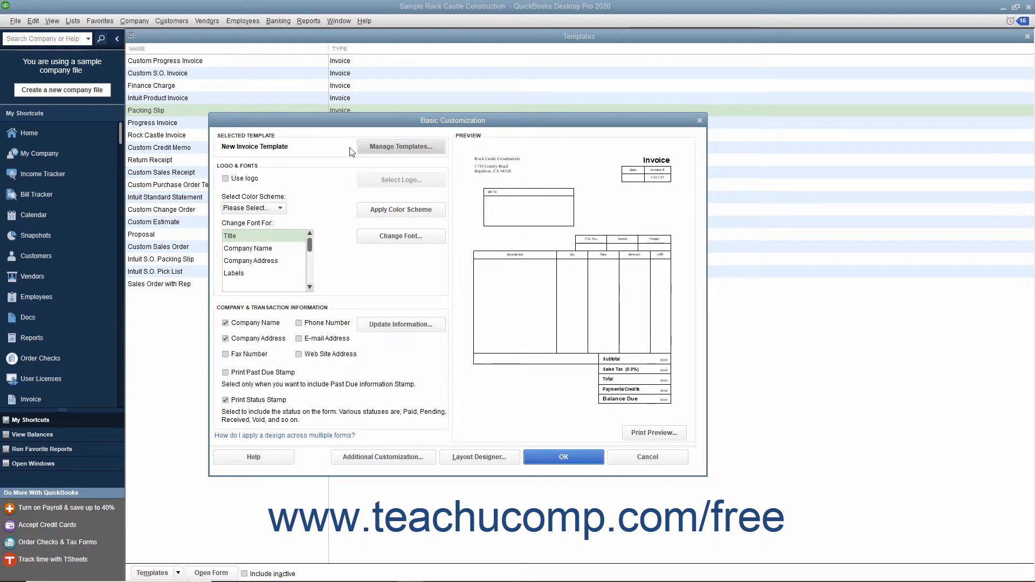
pyautogui.moveTo(324, 153)
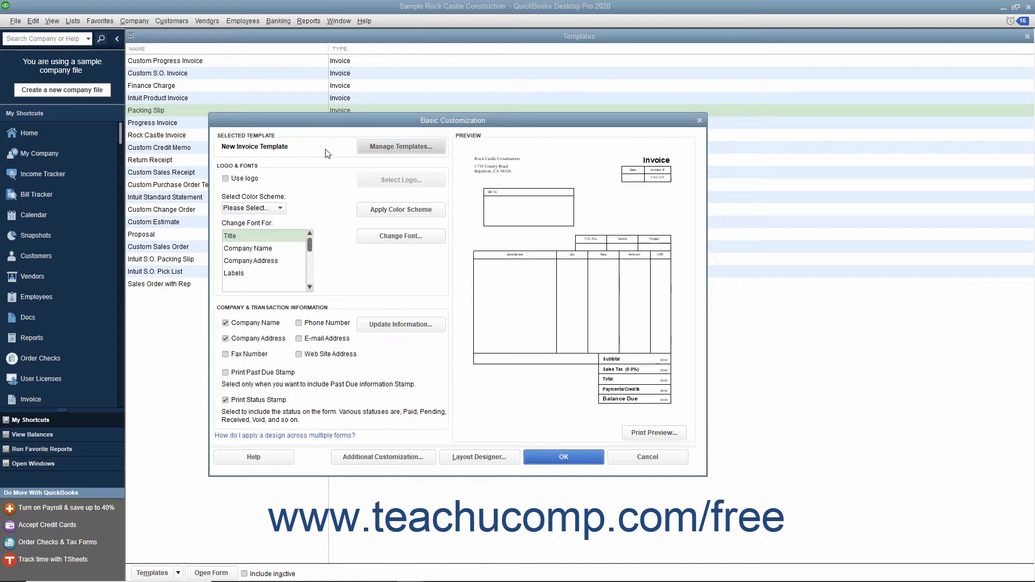
pyautogui.moveTo(401, 147)
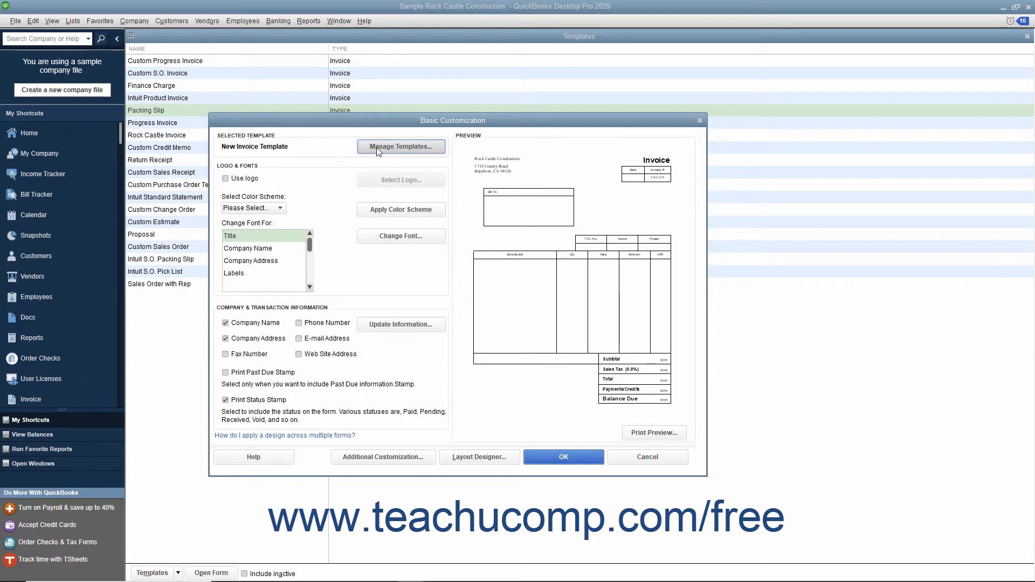
# Rename the template to 'My Custom Invoice' through Manage Templates and confirm
pyautogui.click(401, 147)
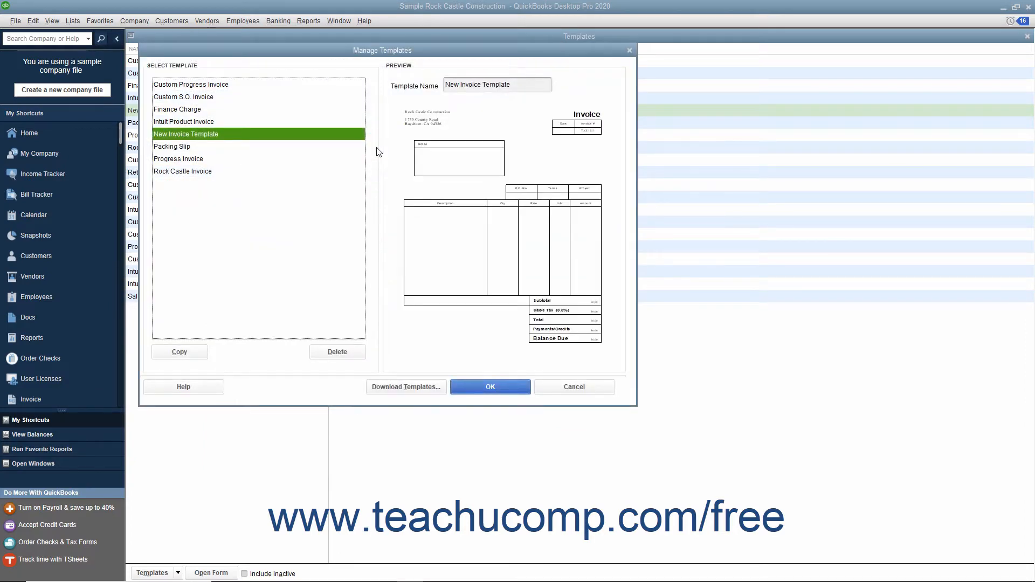
pyautogui.moveTo(325, 143)
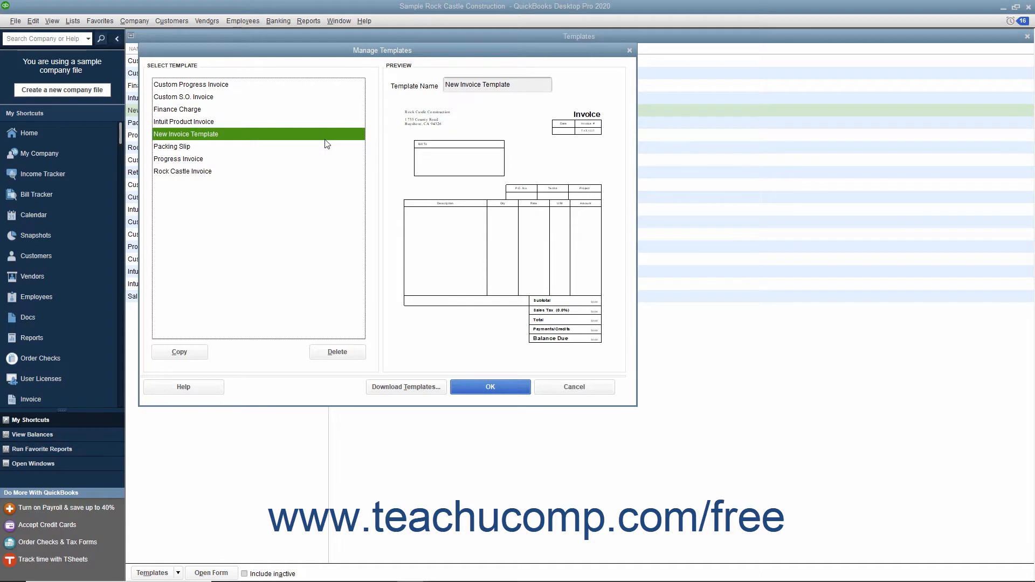
pyautogui.moveTo(310, 141)
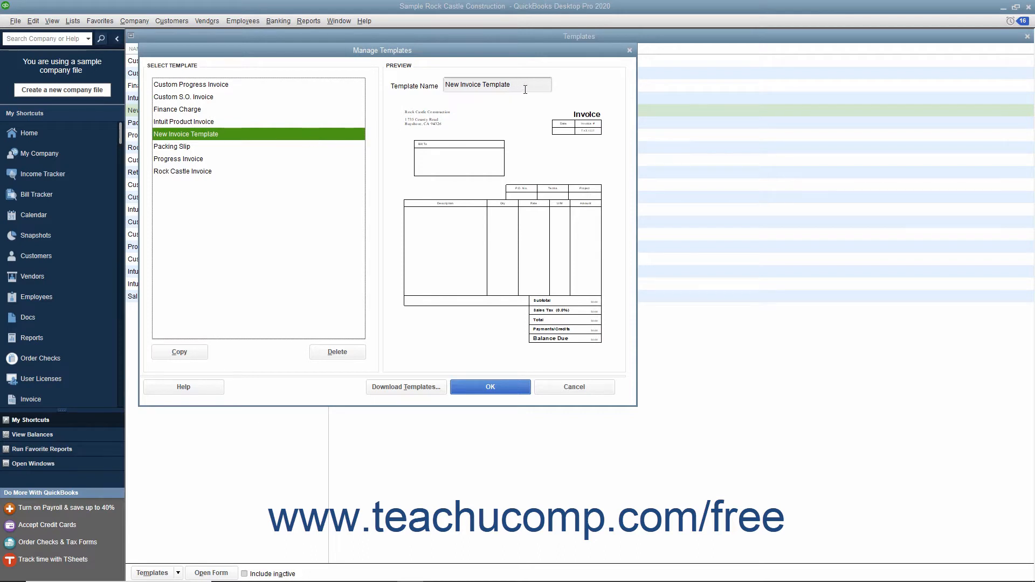
pyautogui.tripleClick(496, 84)
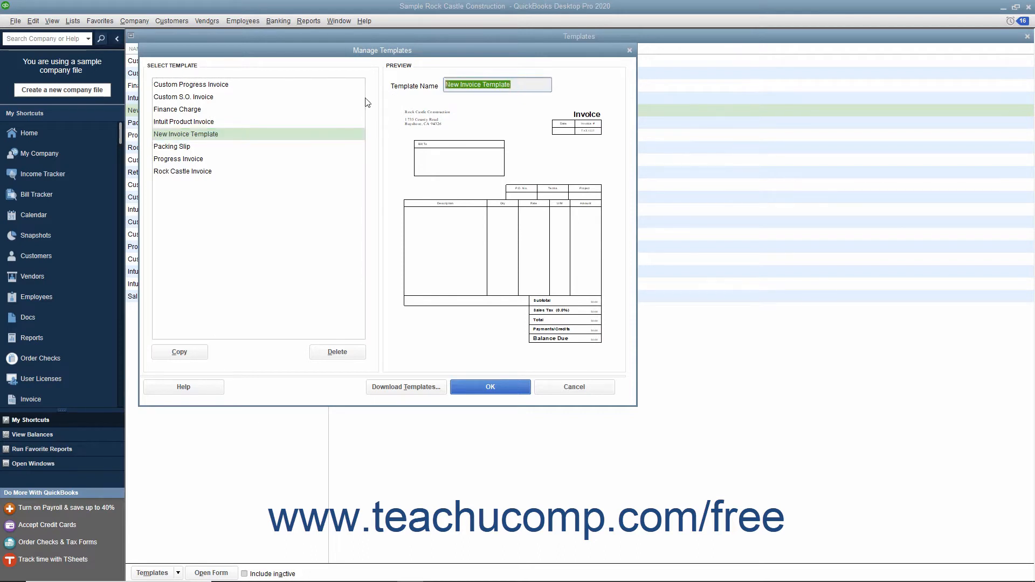
pyautogui.write('My Custom Invoice')
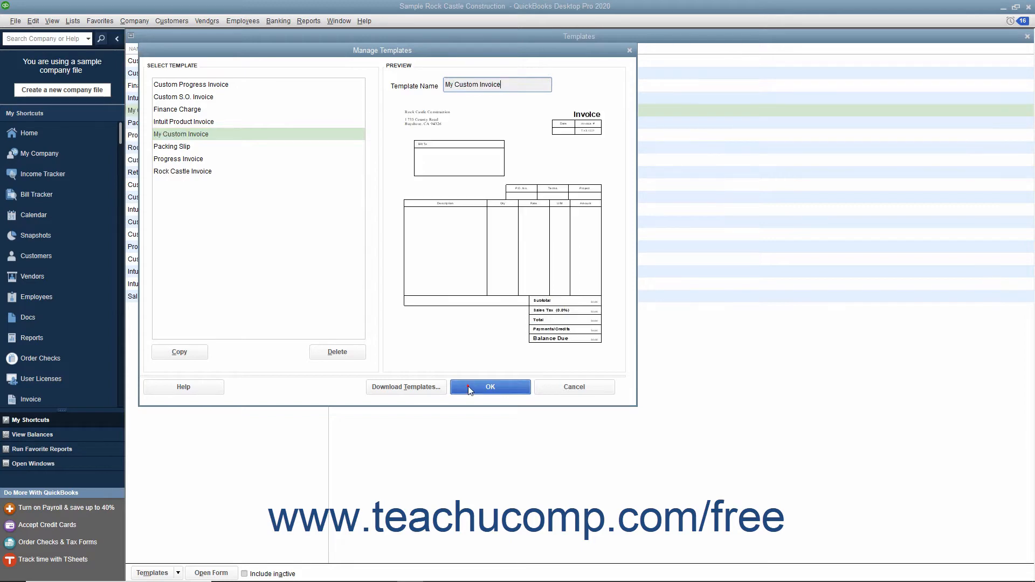
pyautogui.click(489, 386)
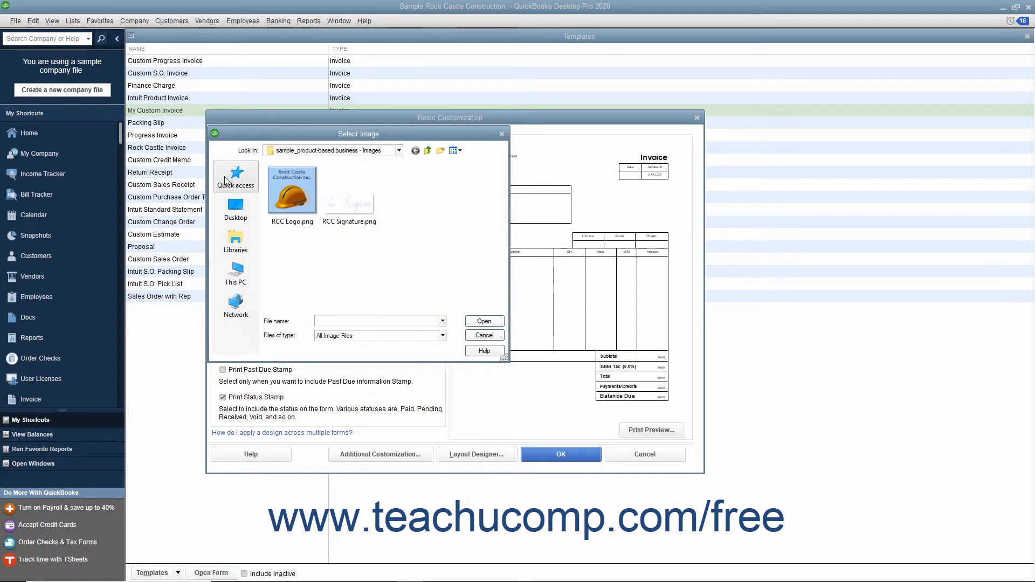
# Attach RCC Logo.png as the company logo on My Custom Invoice
pyautogui.click(235, 208)
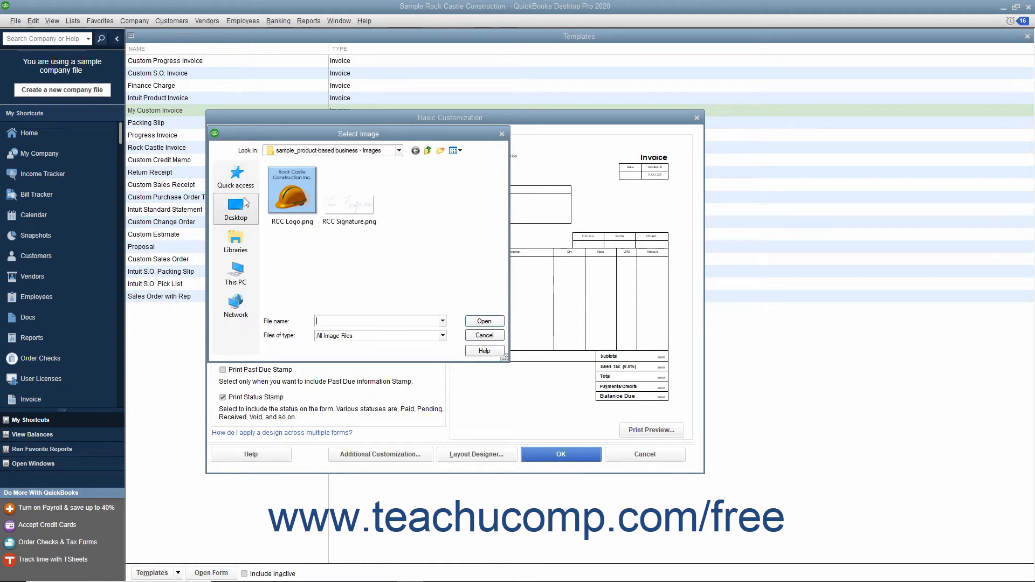
pyautogui.click(291, 189)
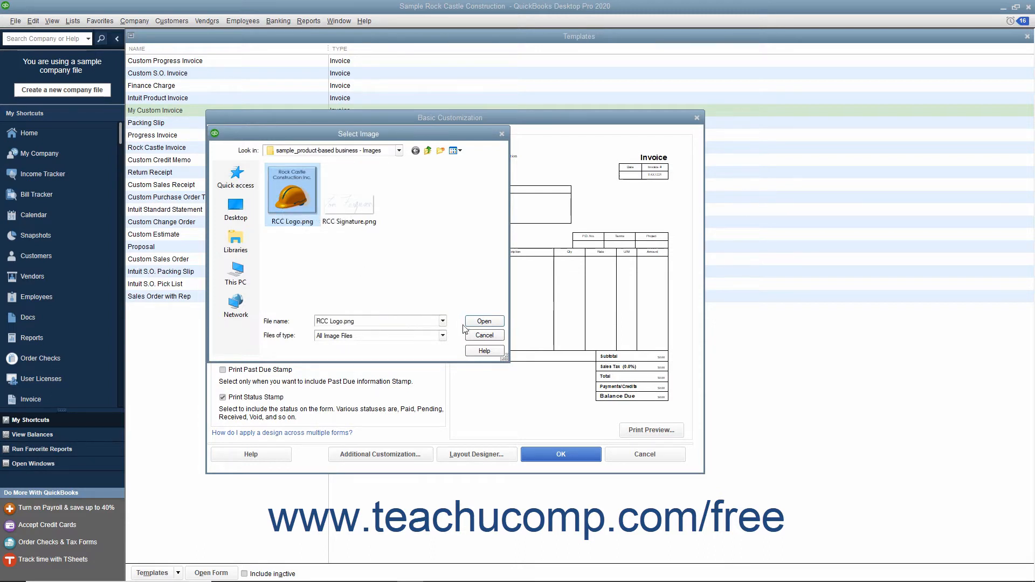
pyautogui.click(484, 322)
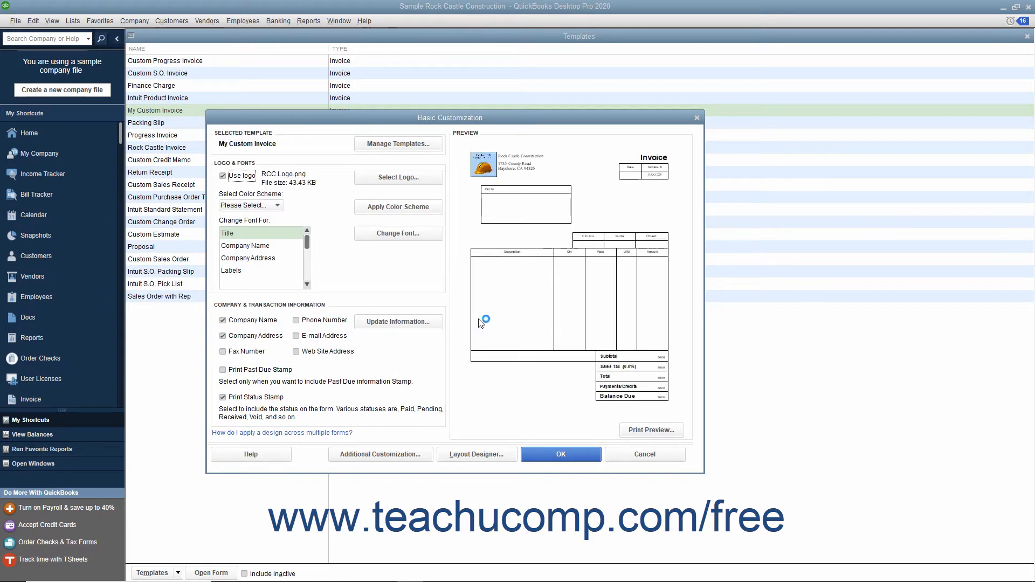
pyautogui.moveTo(469, 311)
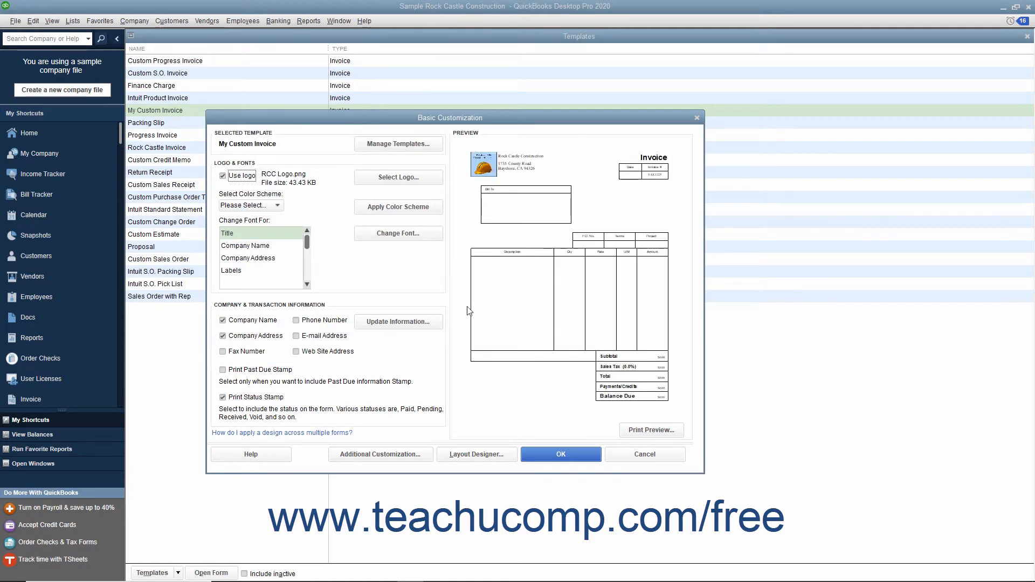
pyautogui.moveTo(280, 211)
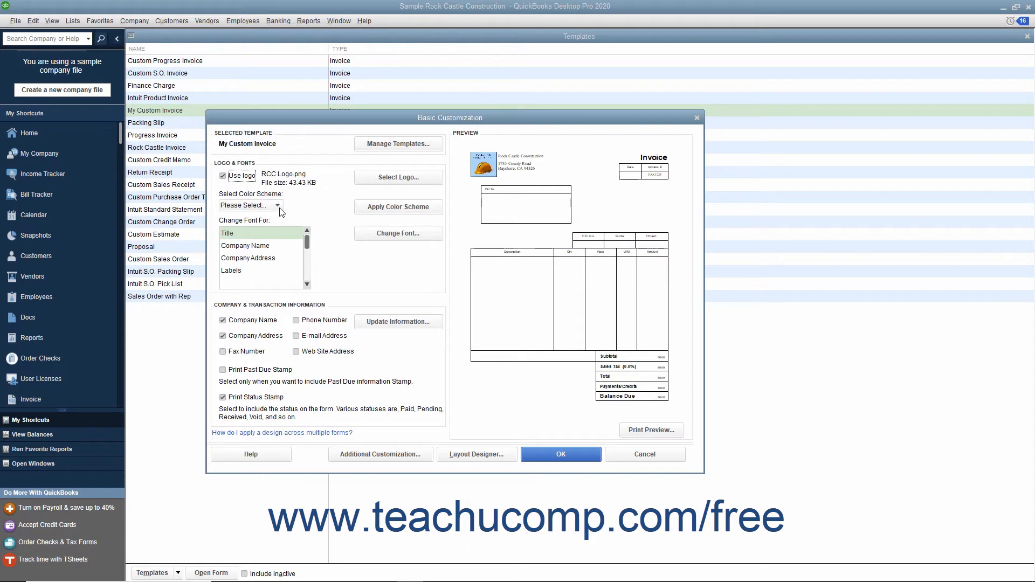
# Apply the Blue color scheme to the invoice and select Title for restyling
pyautogui.click(277, 204)
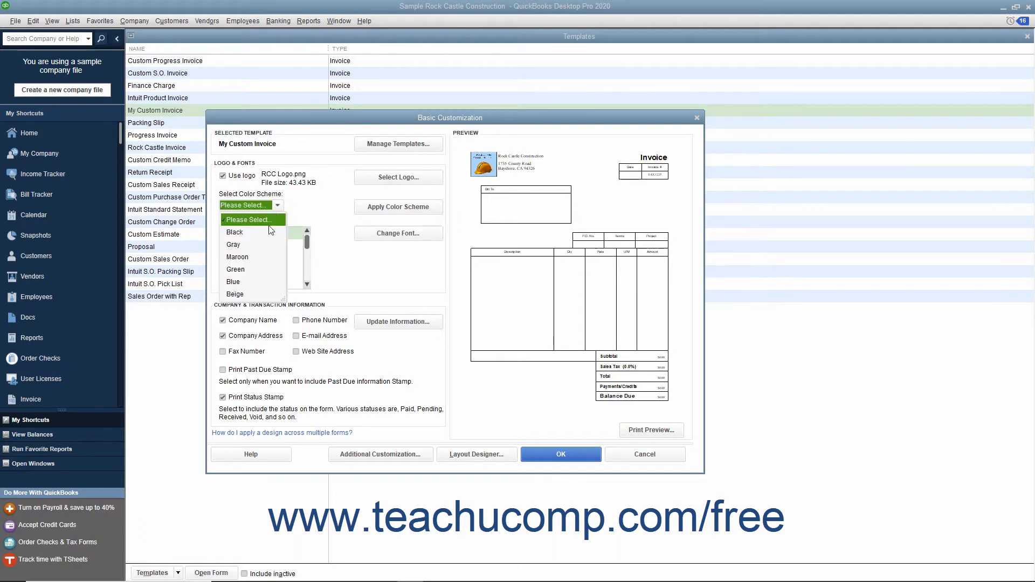
pyautogui.click(233, 281)
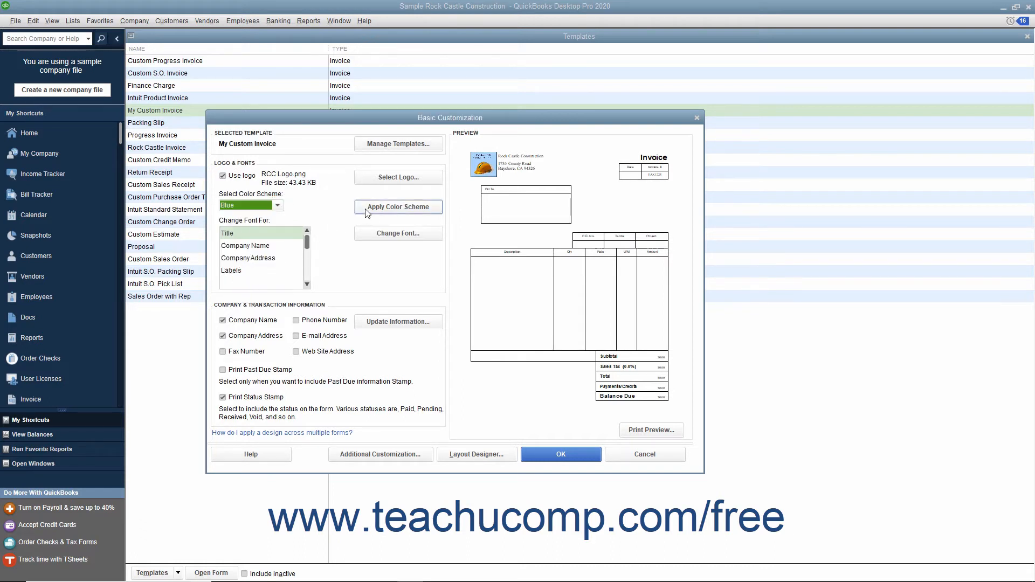
pyautogui.click(398, 207)
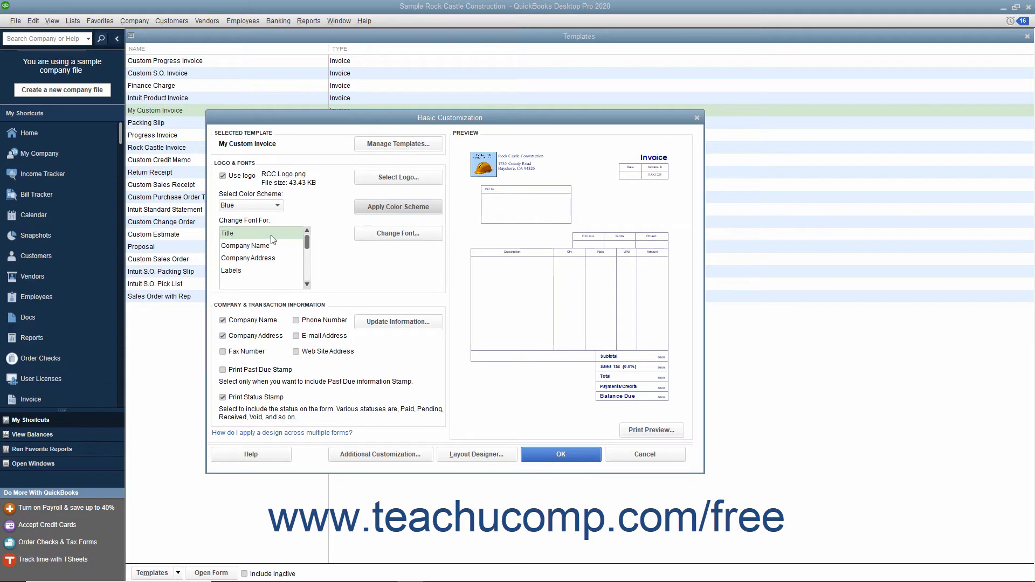
pyautogui.click(227, 232)
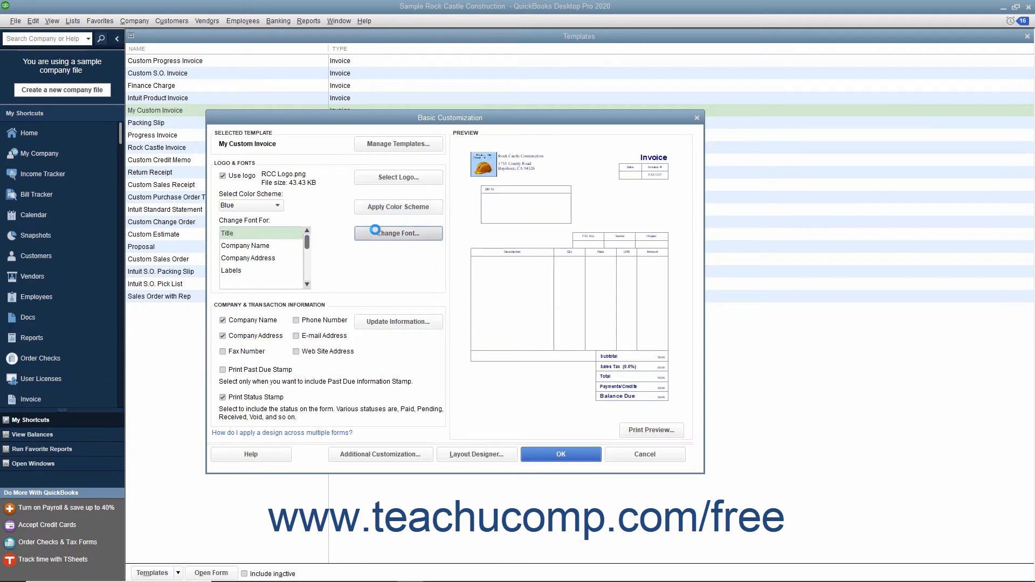
# Set the title font to Arial Bold 21 in gray and confirm
pyautogui.click(398, 233)
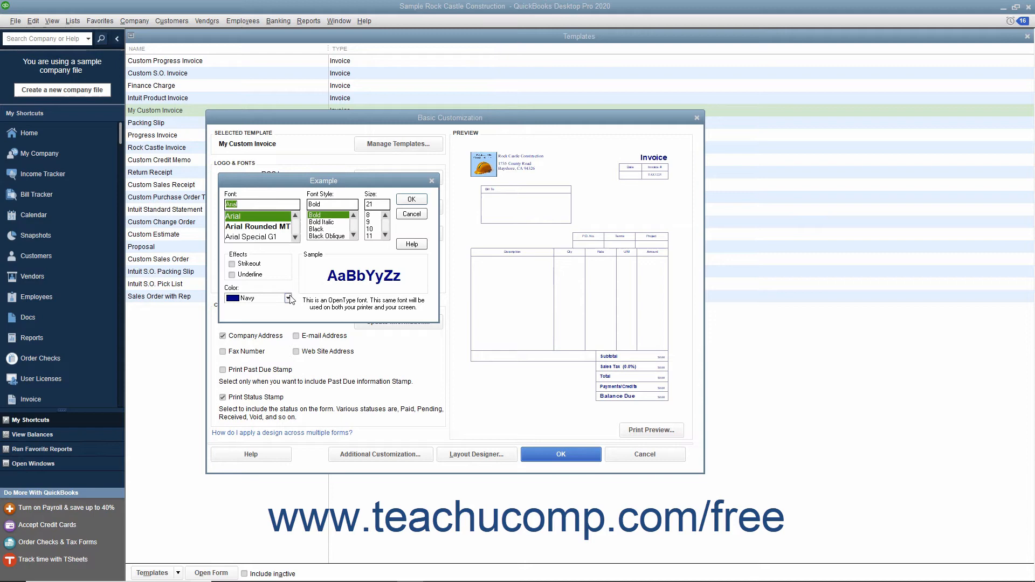
pyautogui.click(286, 297)
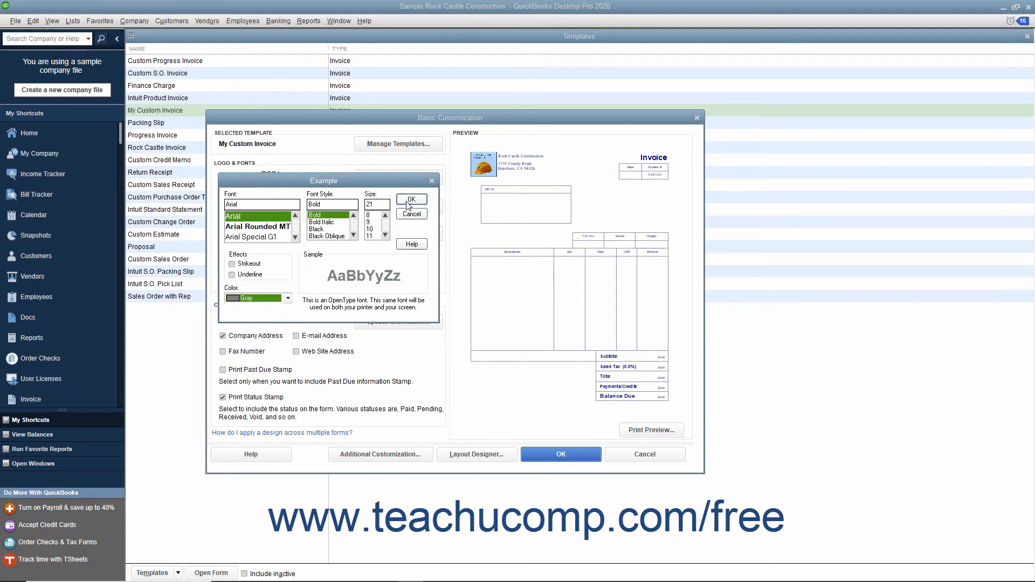
pyautogui.click(409, 202)
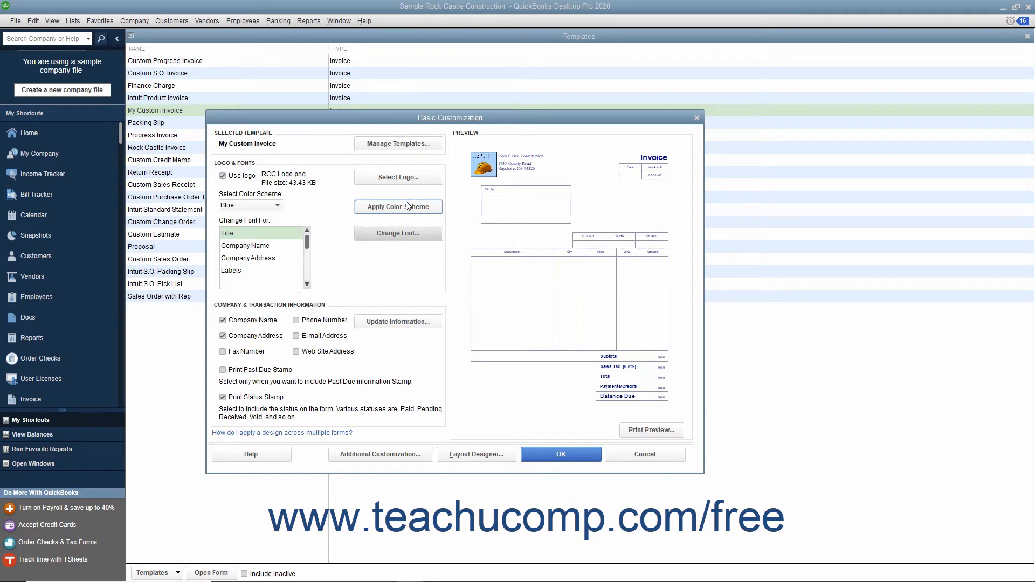
pyautogui.moveTo(422, 208)
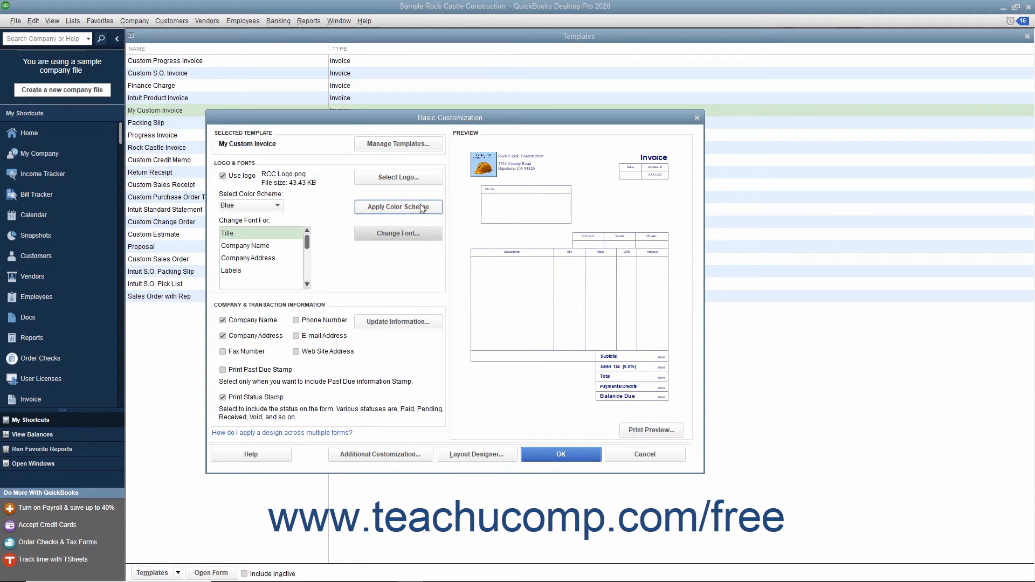
pyautogui.moveTo(425, 229)
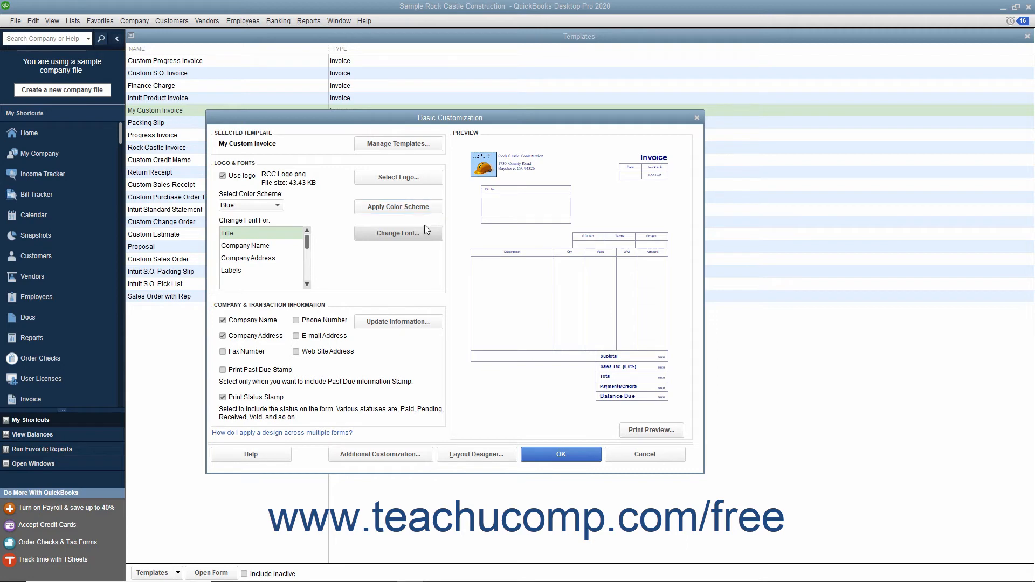
pyautogui.moveTo(326, 311)
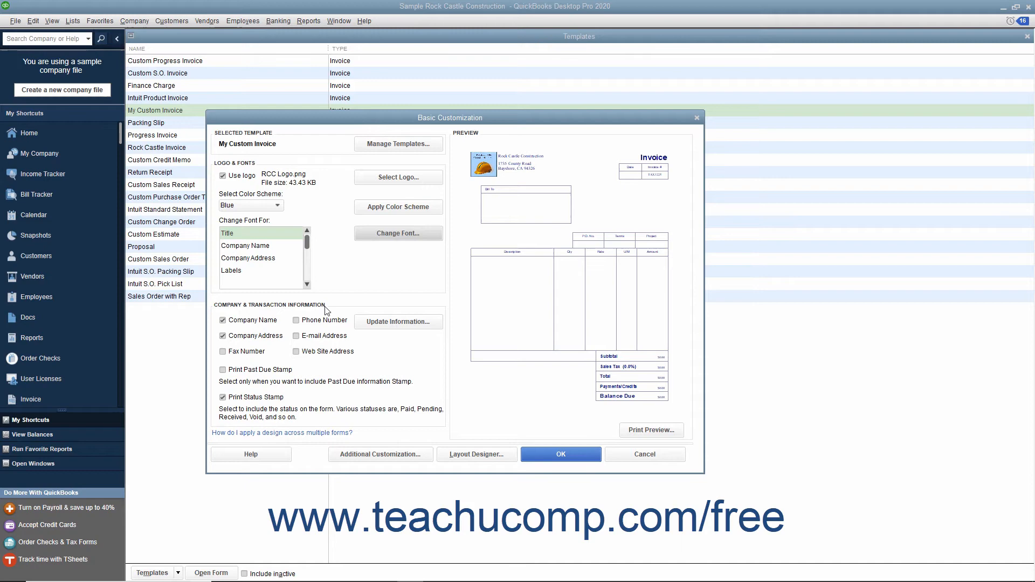
pyautogui.moveTo(297, 358)
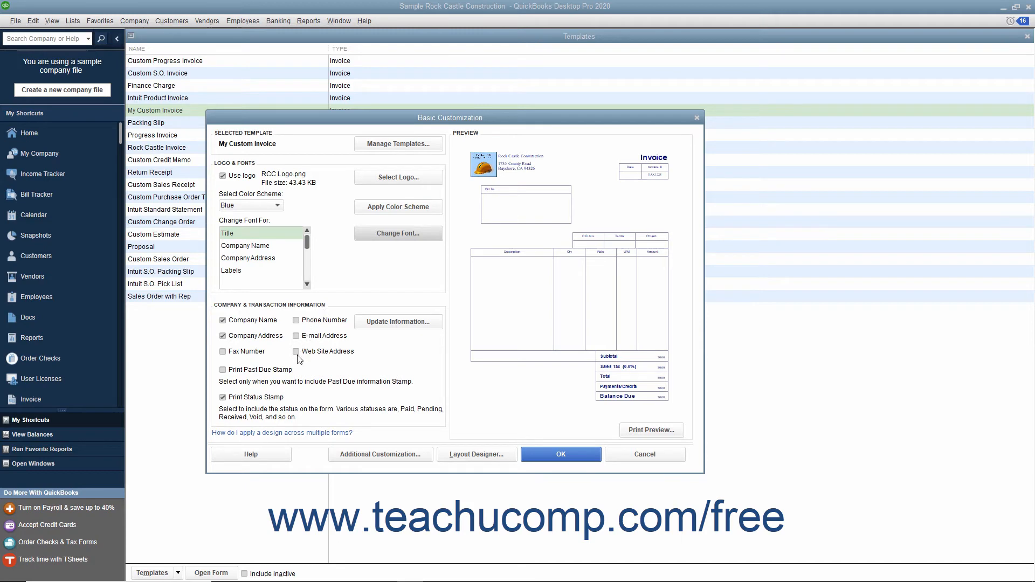
# Turn on Phone Number and Print Past Due Stamp under Company & Transaction Information
pyautogui.click(295, 320)
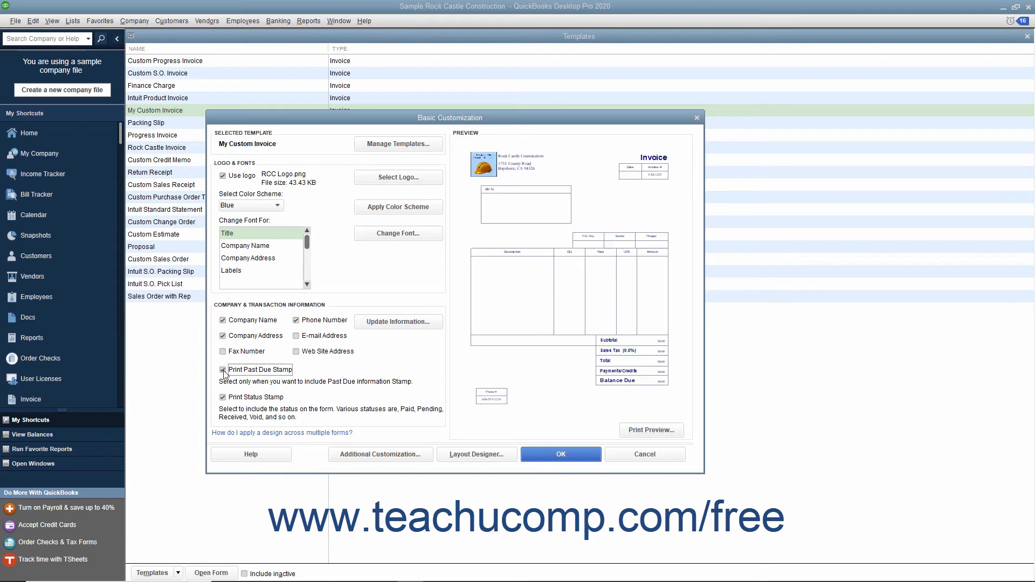
pyautogui.click(222, 369)
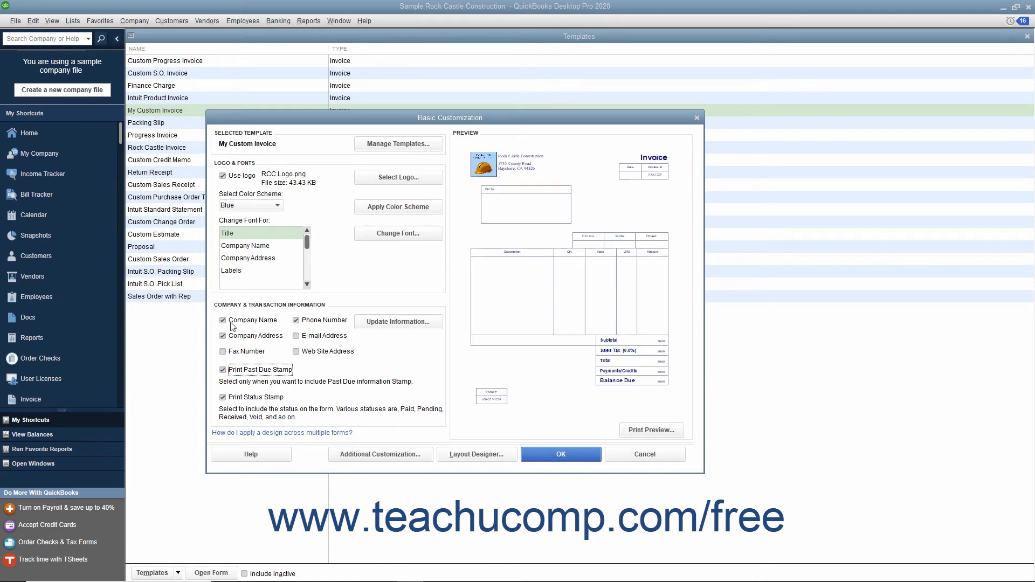
pyautogui.moveTo(397, 321)
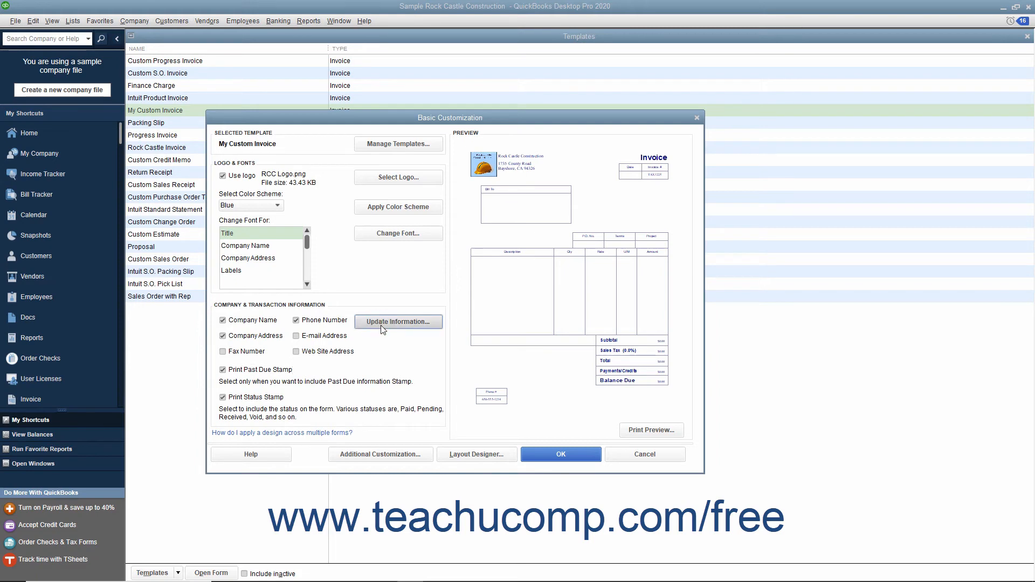
pyautogui.click(398, 321)
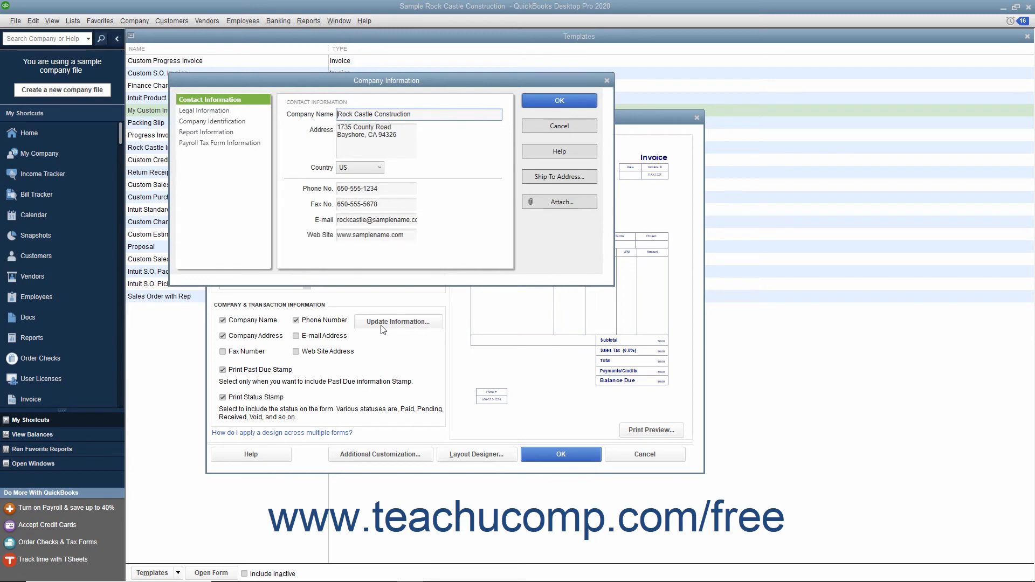
pyautogui.moveTo(558, 100)
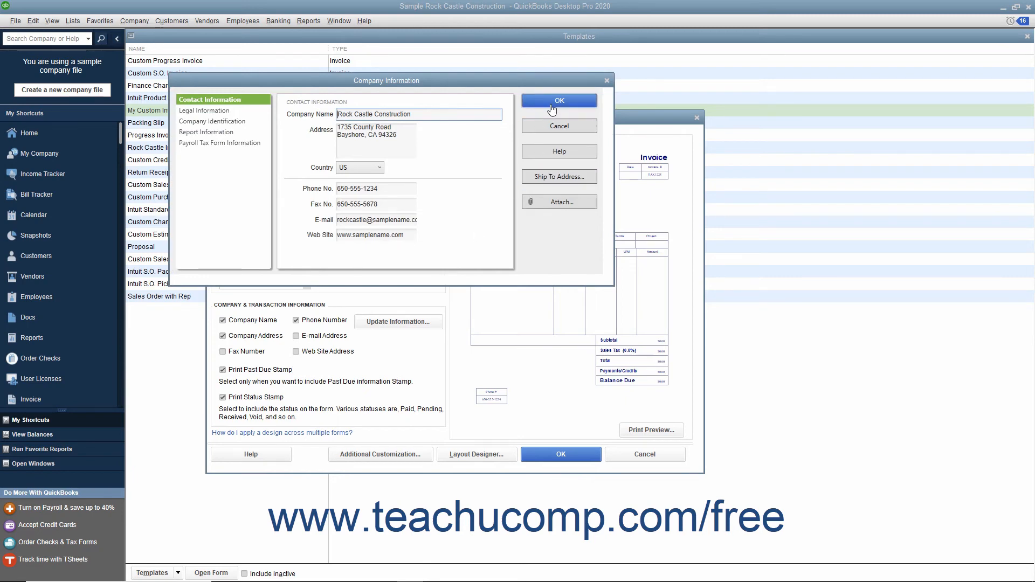
pyautogui.click(558, 101)
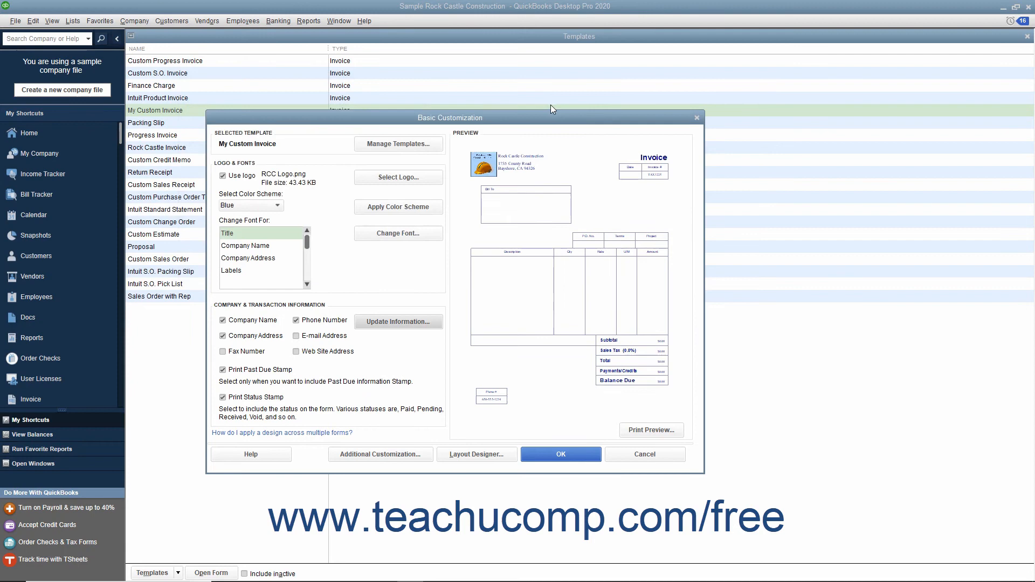
pyautogui.moveTo(436, 281)
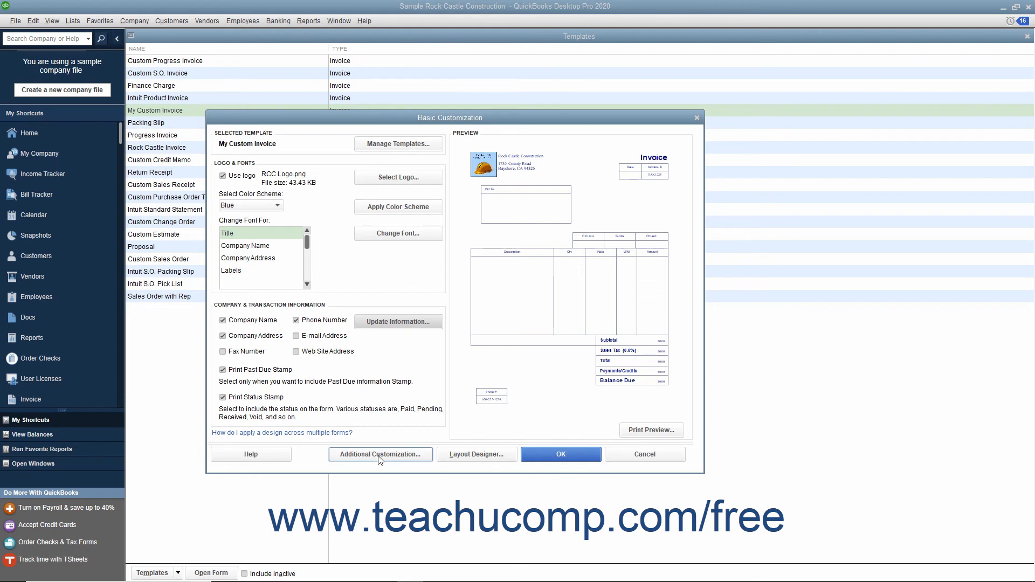
pyautogui.moveTo(475, 454)
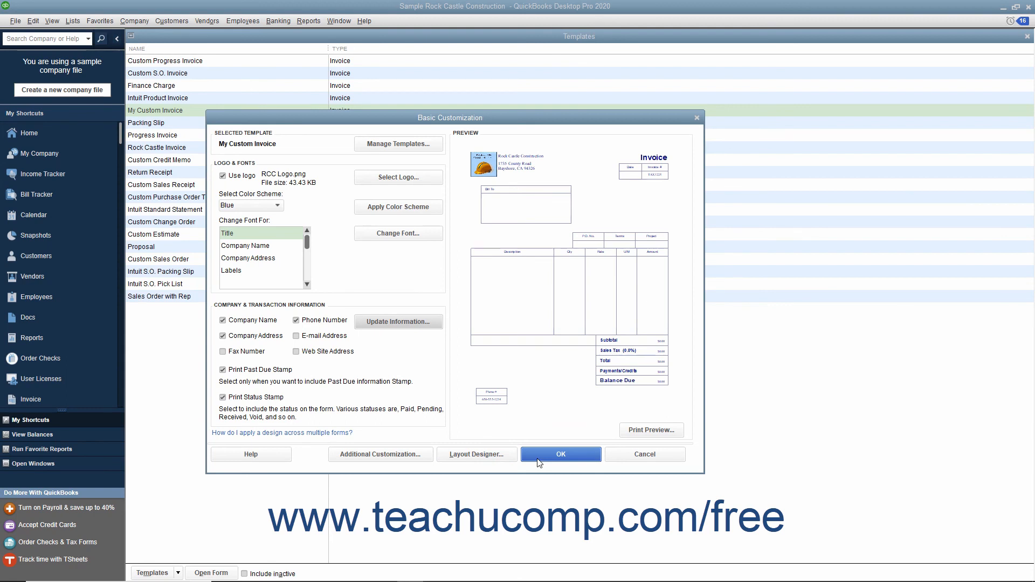
pyautogui.moveTo(644, 459)
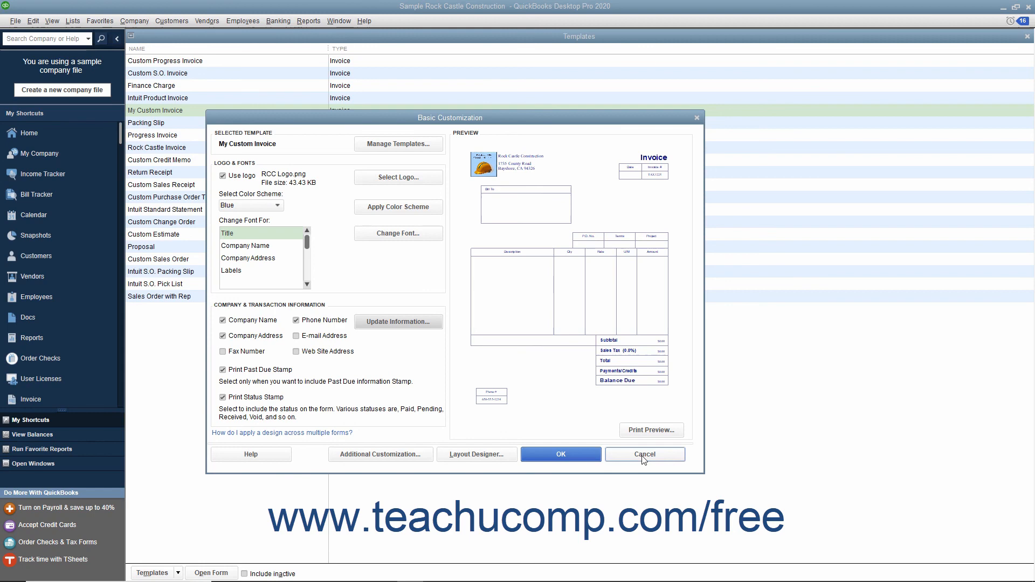
pyautogui.moveTo(619, 460)
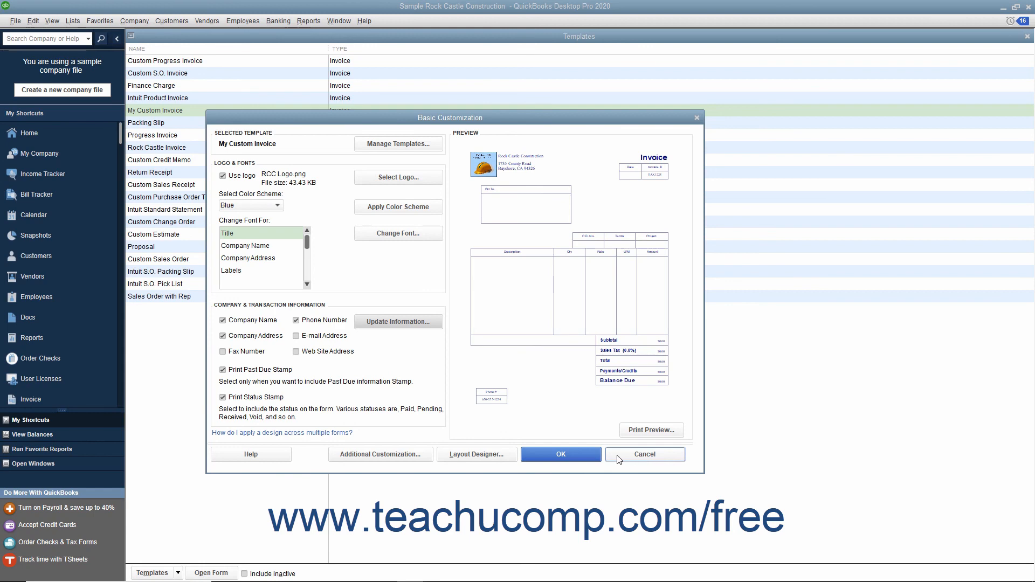